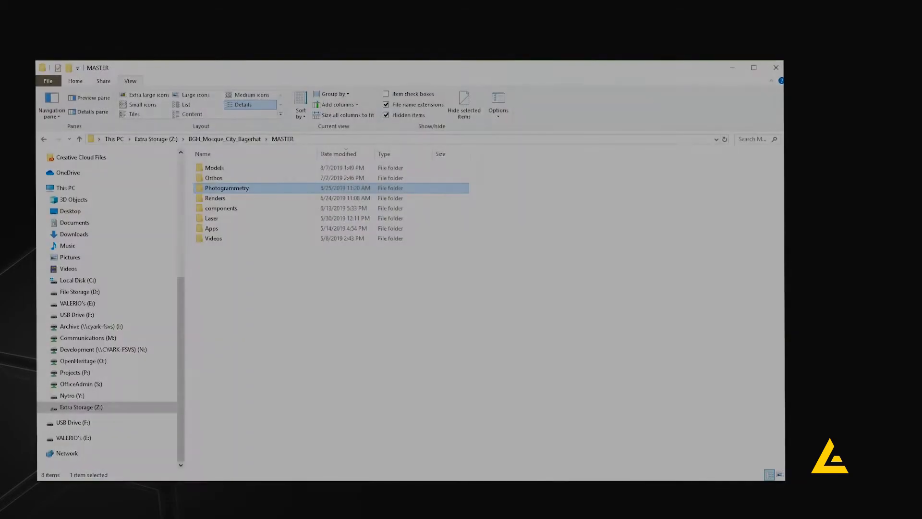
pyautogui.moveTo(282, 282)
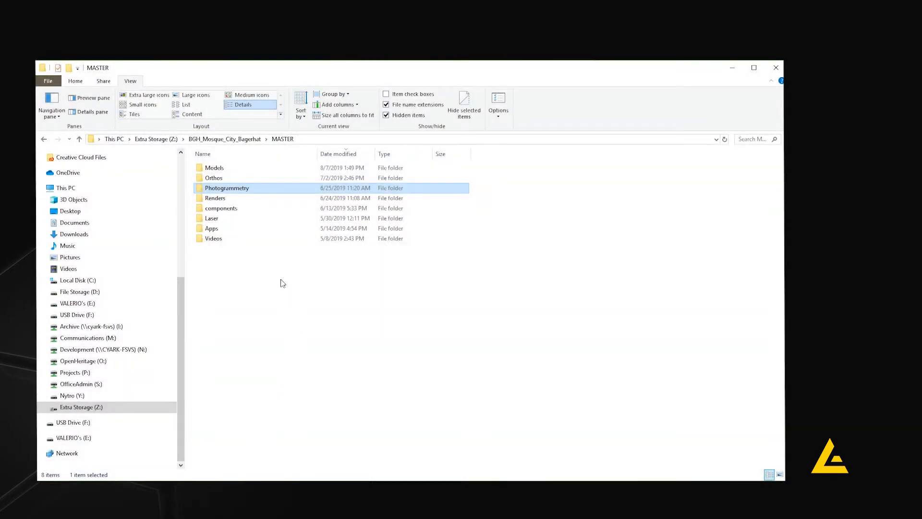
# - Navigate Photogrammetry > SGM_Shait_Gumbad_Mosque > Terrestrial to reach the PEX and PIN photo sets
pyautogui.doubleClick(227, 187)
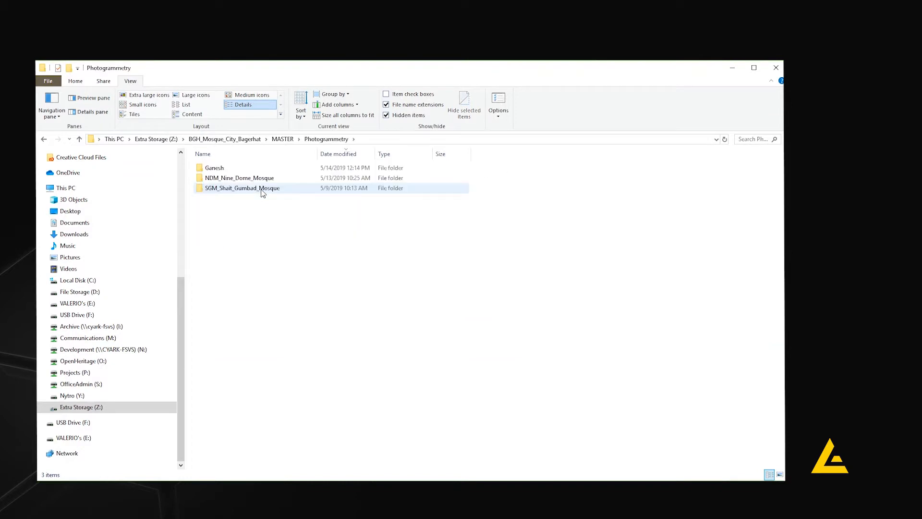
pyautogui.doubleClick(242, 187)
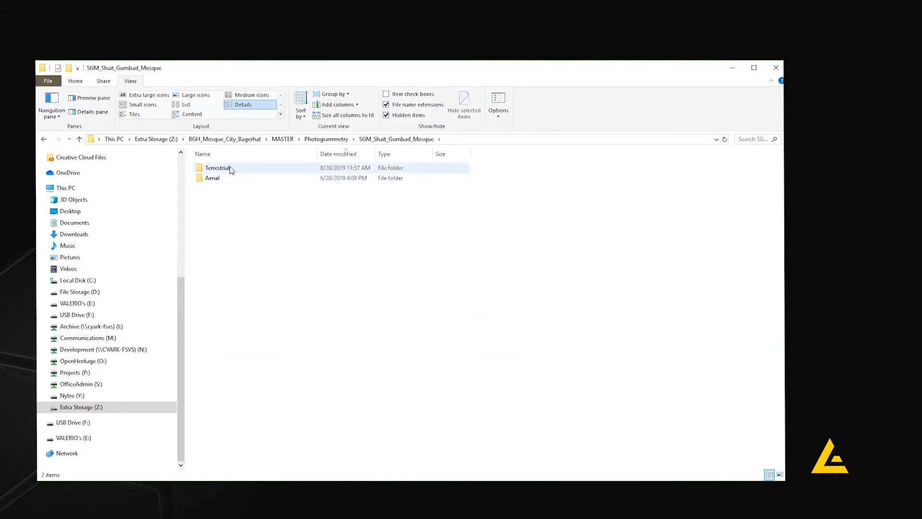
pyautogui.doubleClick(218, 167)
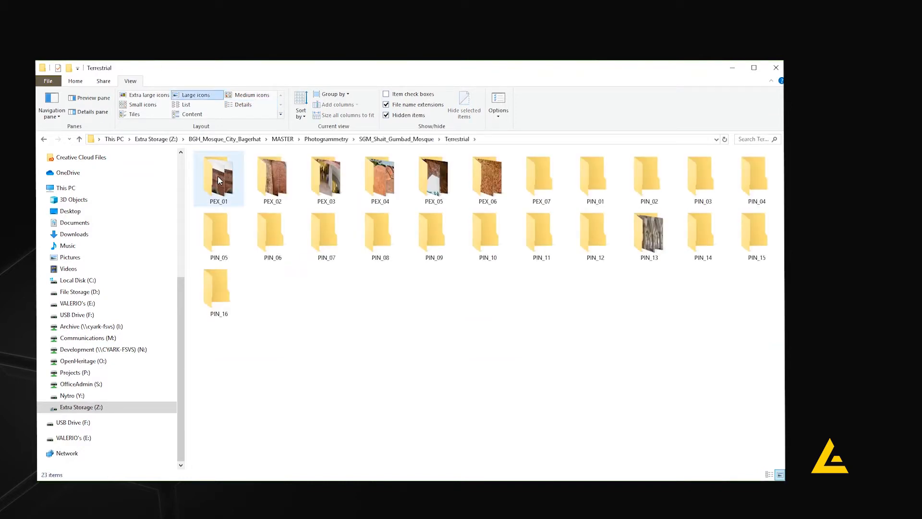
# - Browse through the PEX_01 exterior mosque photo thumbnails
pyautogui.doubleClick(218, 178)
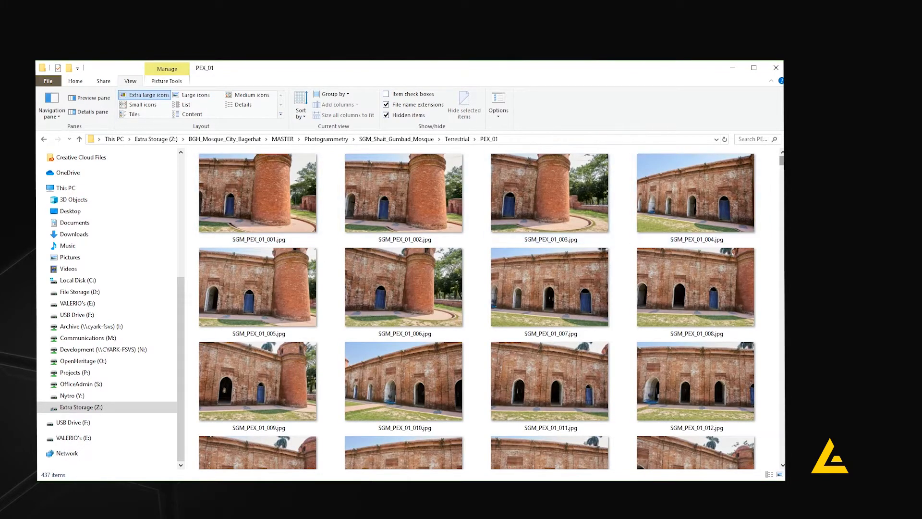
pyautogui.scroll(-3)
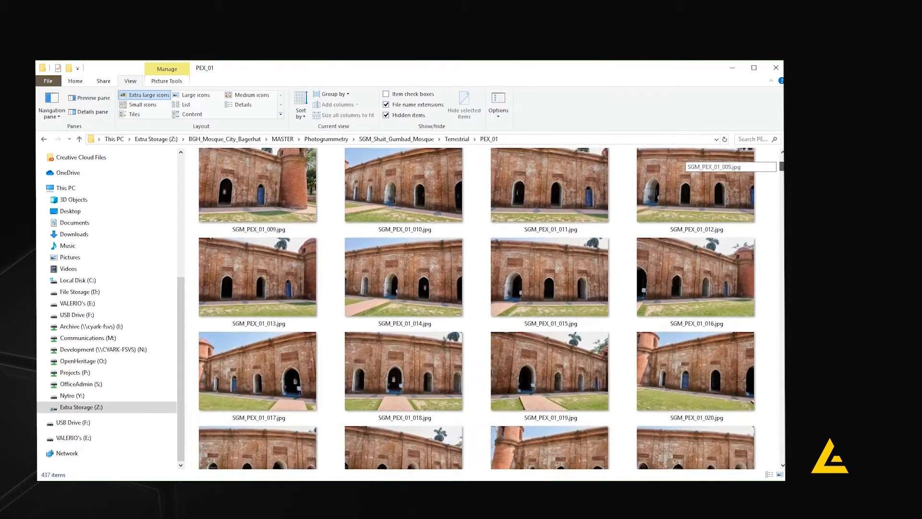
pyautogui.scroll(-3)
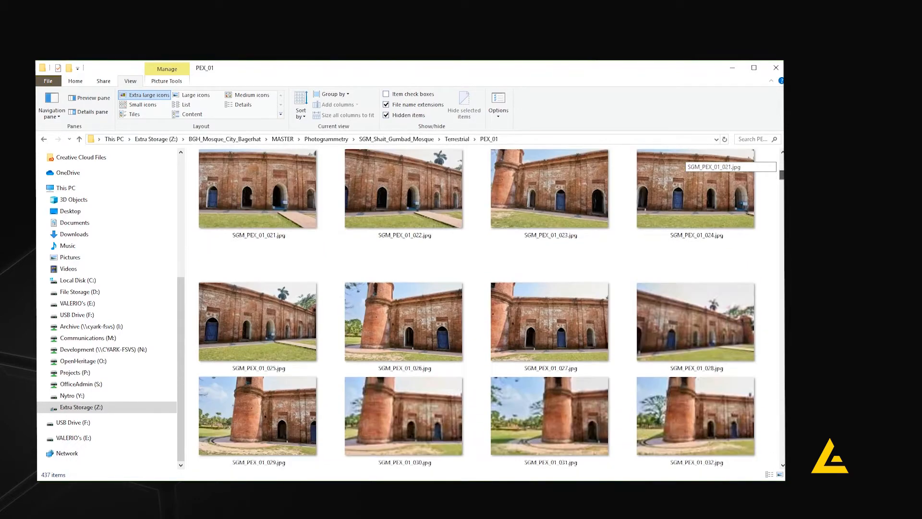
pyautogui.scroll(-3)
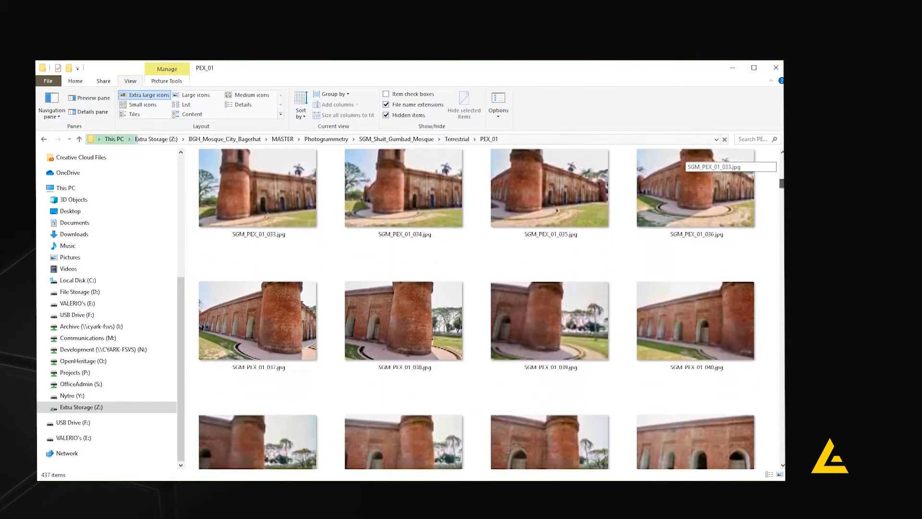
pyautogui.scroll(-3)
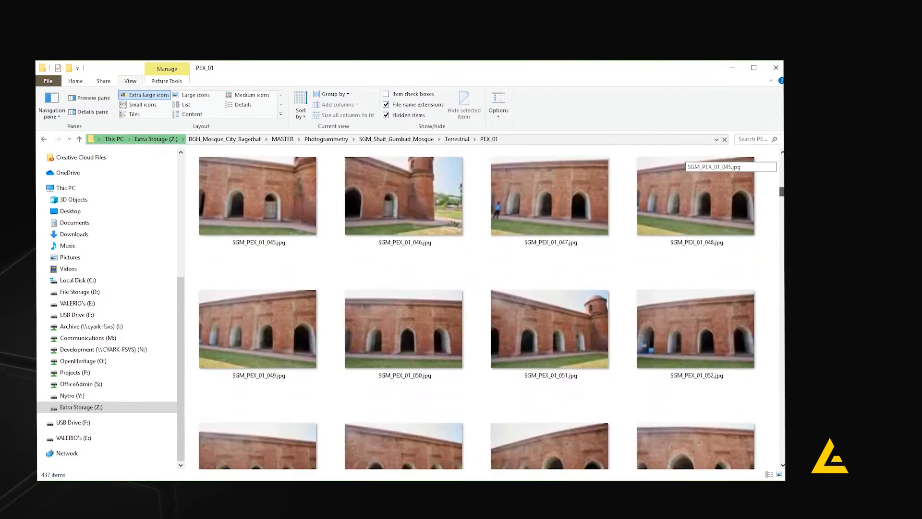
pyautogui.scroll(-3)
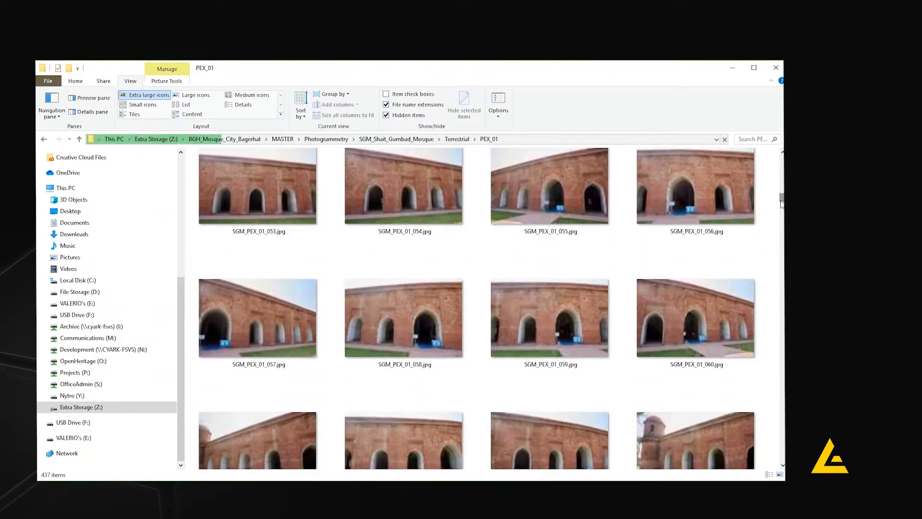
# - Browse the PEX_02 set of close-up wall and doorway photos
pyautogui.click(456, 138)
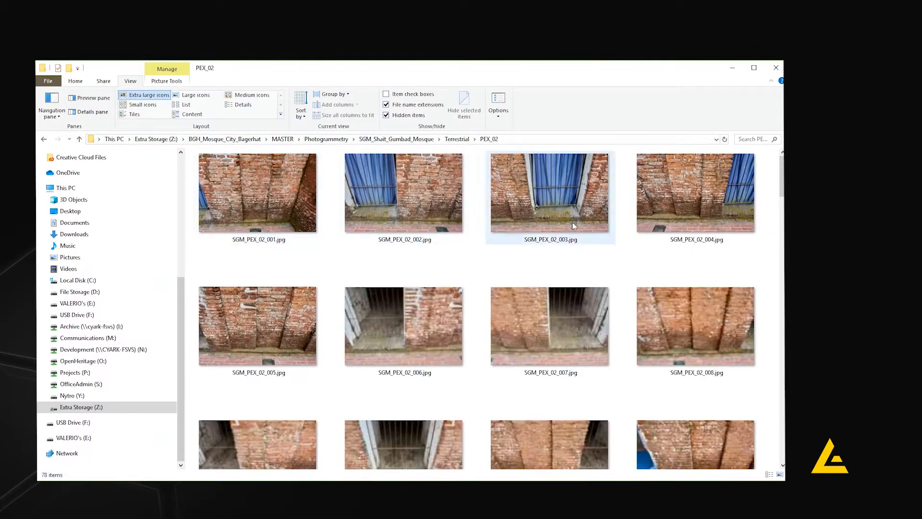
pyautogui.scroll(-3)
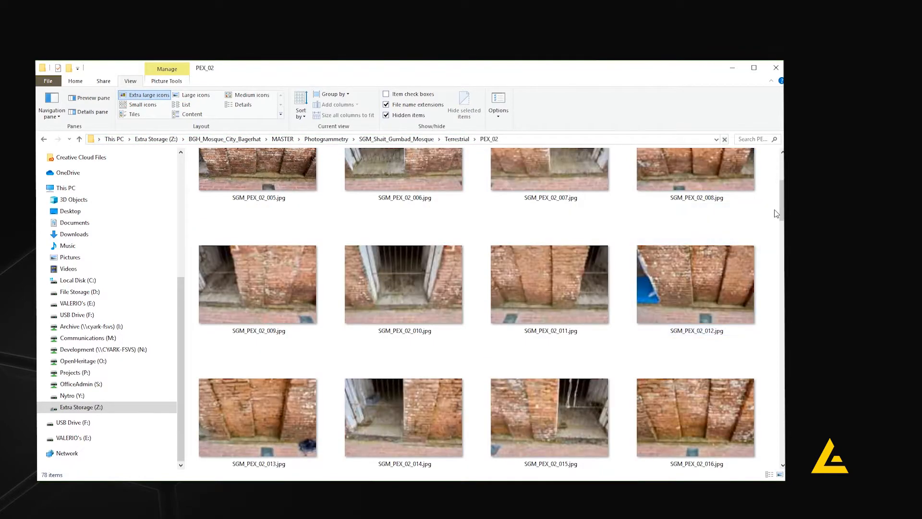
pyautogui.scroll(-3)
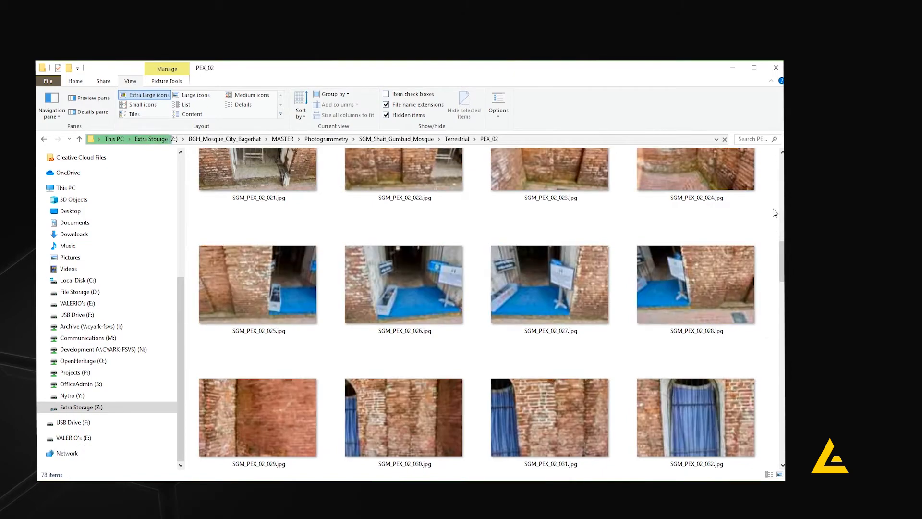
pyautogui.scroll(-3)
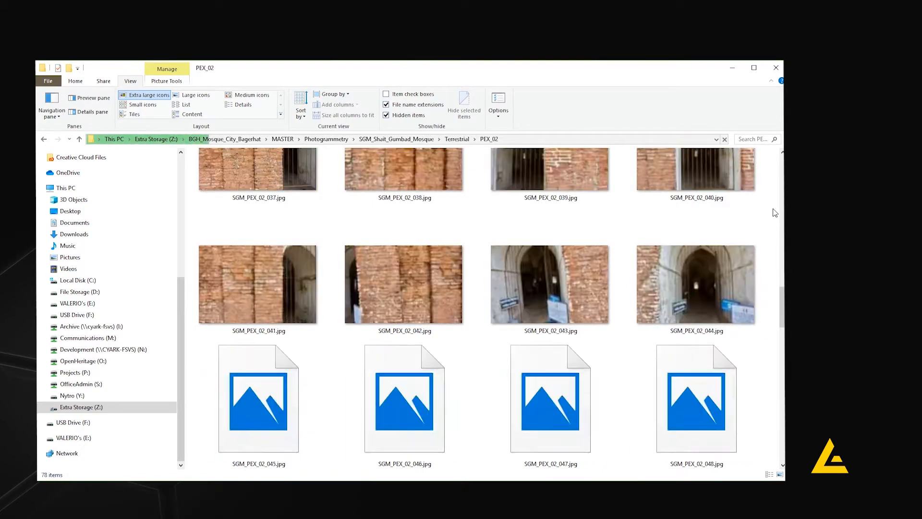
pyautogui.scroll(-3)
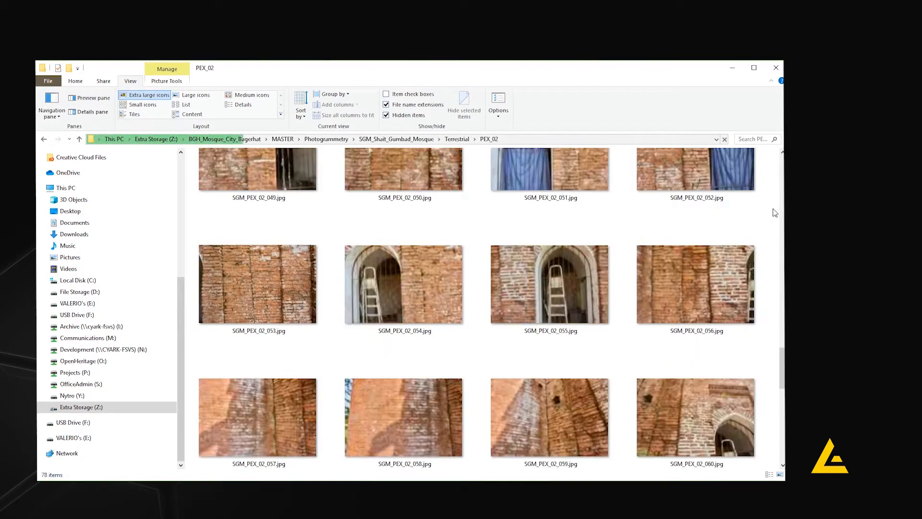
pyautogui.scroll(-3)
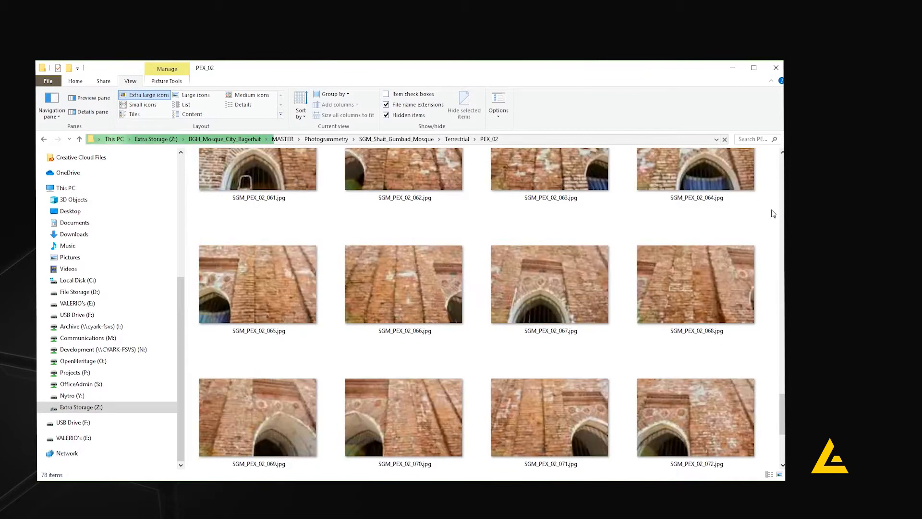
pyautogui.click(456, 139)
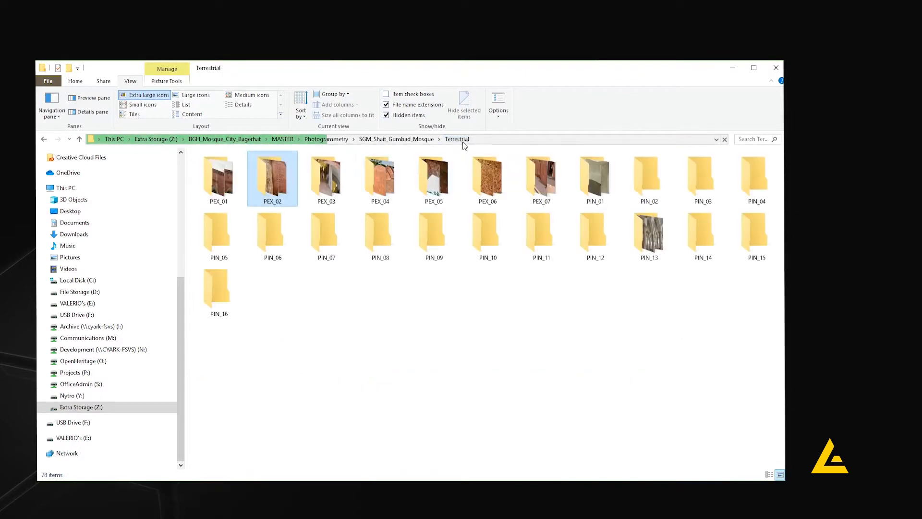
pyautogui.doubleClick(325, 177)
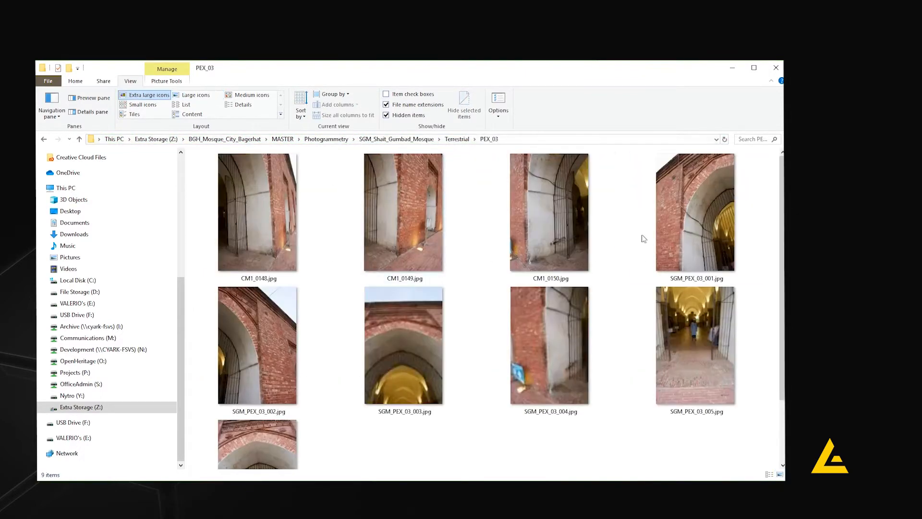
pyautogui.scroll(-3)
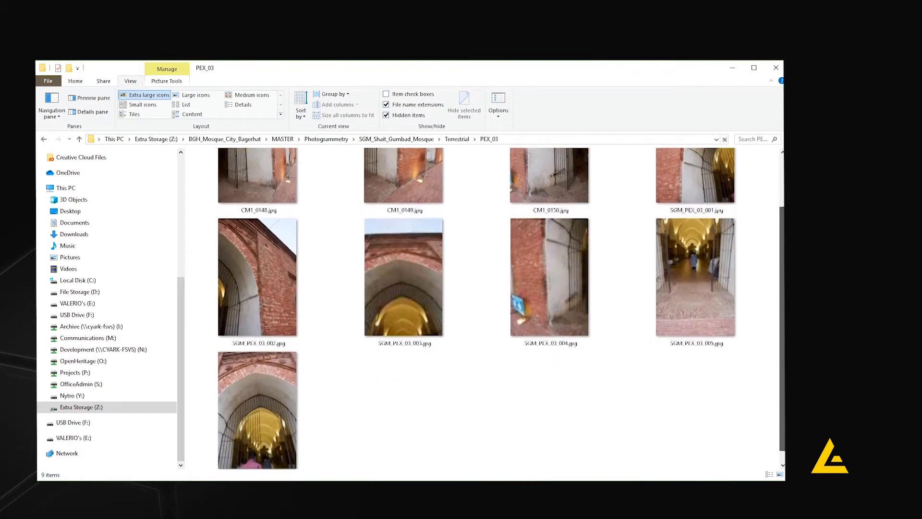
pyautogui.scroll(3)
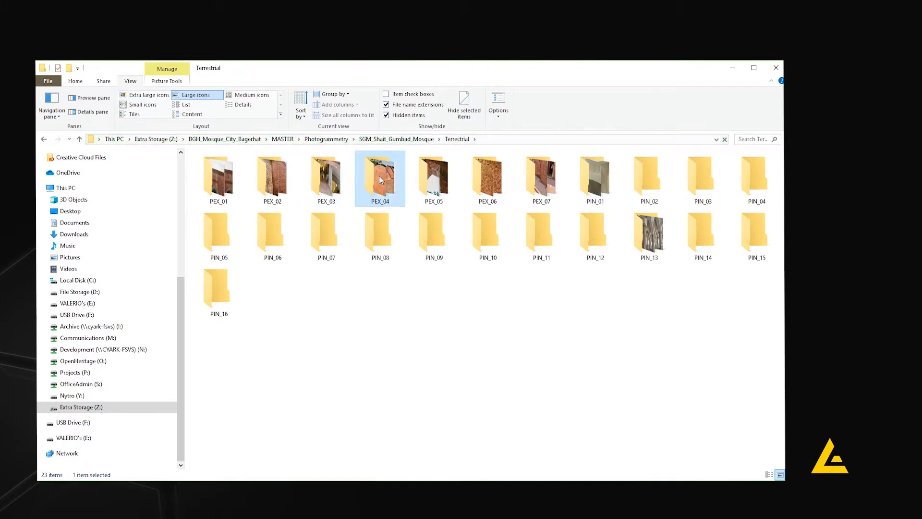
pyautogui.doubleClick(379, 179)
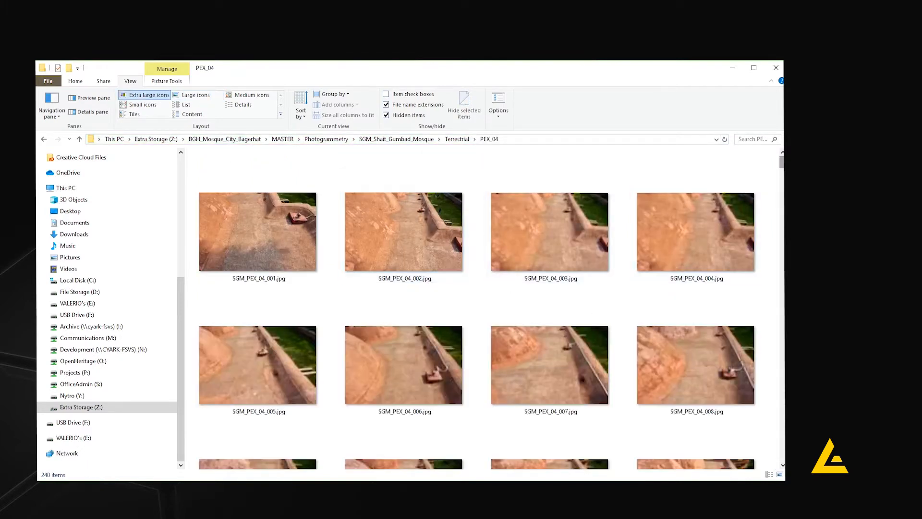
pyautogui.scroll(-3)
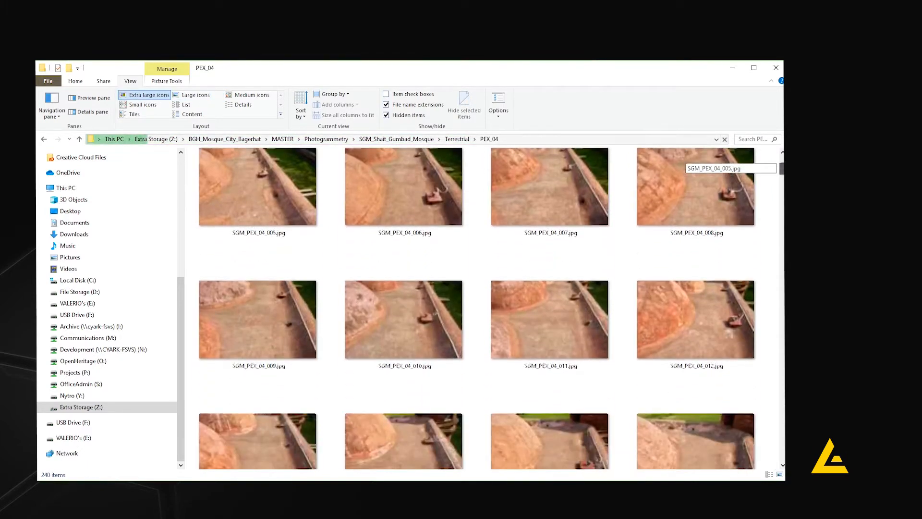
pyautogui.scroll(-3)
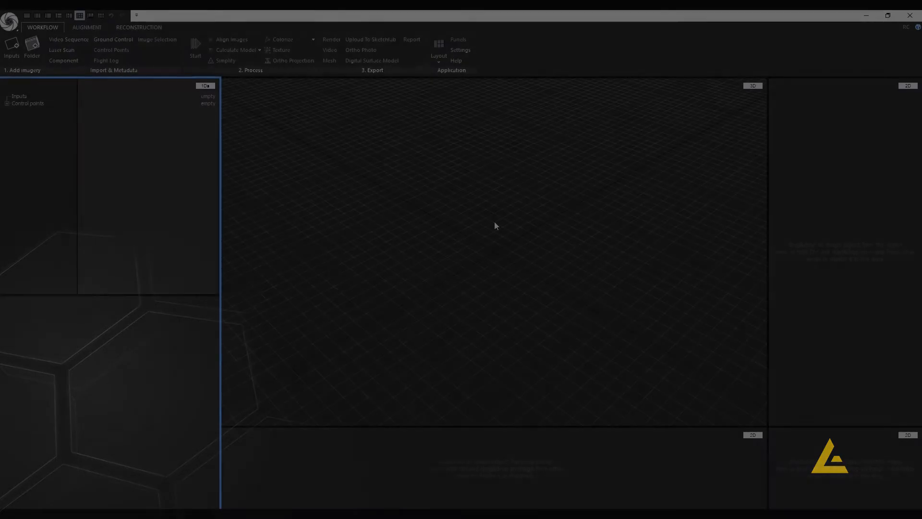
pyautogui.moveTo(460, 50)
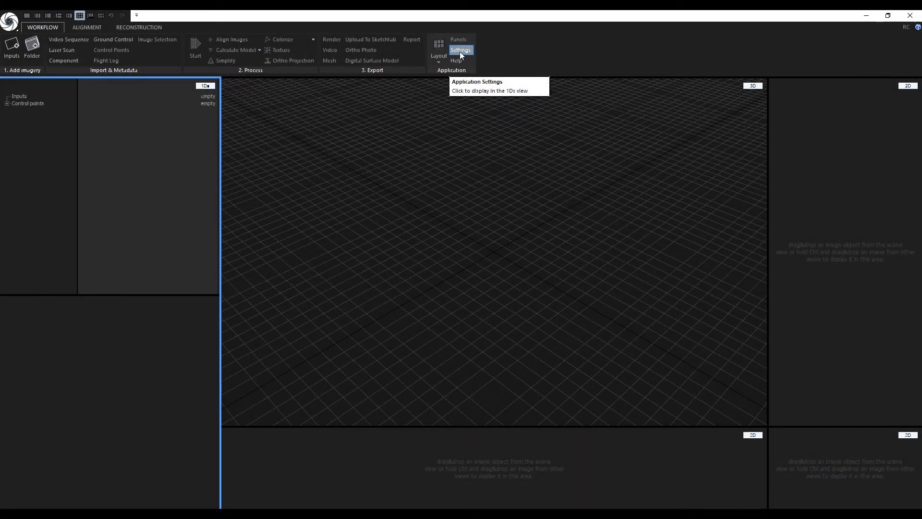
# - Check the cache location in application settings and clear the cache, confirming with Yes
pyautogui.click(461, 50)
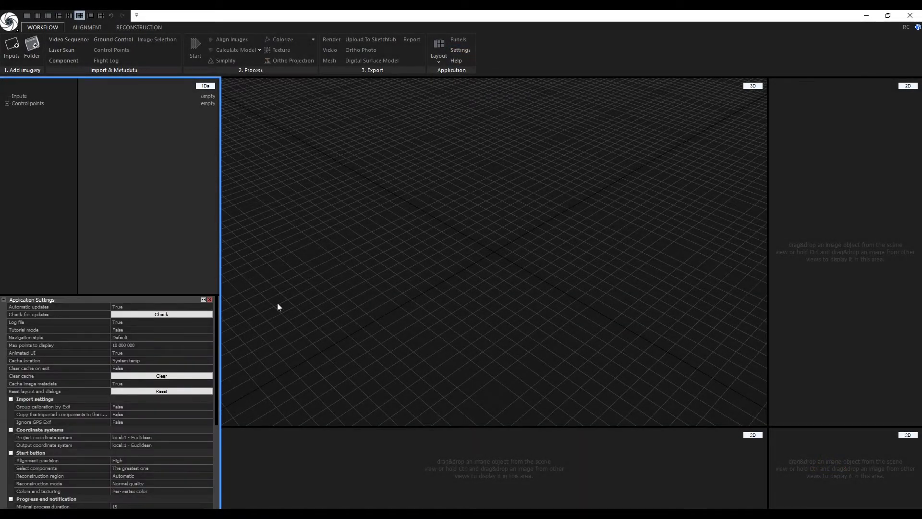
pyautogui.click(57, 360)
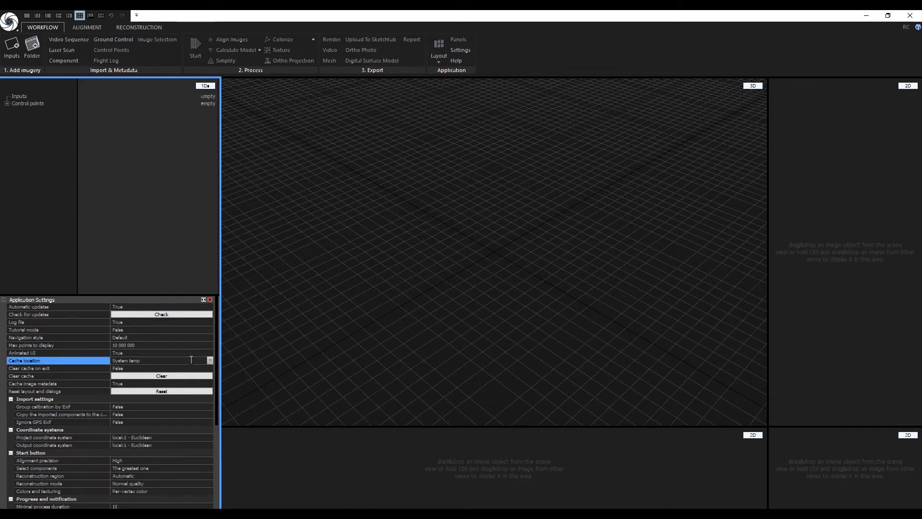
pyautogui.click(160, 376)
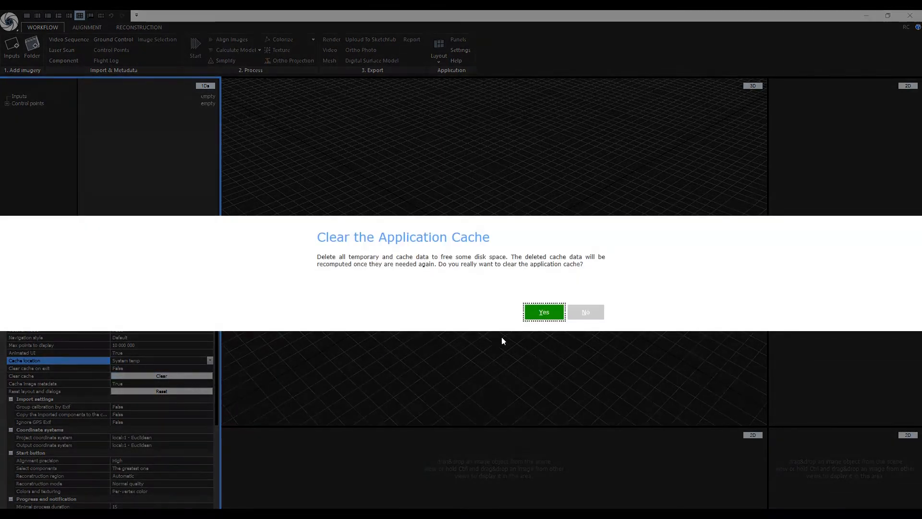
pyautogui.click(542, 311)
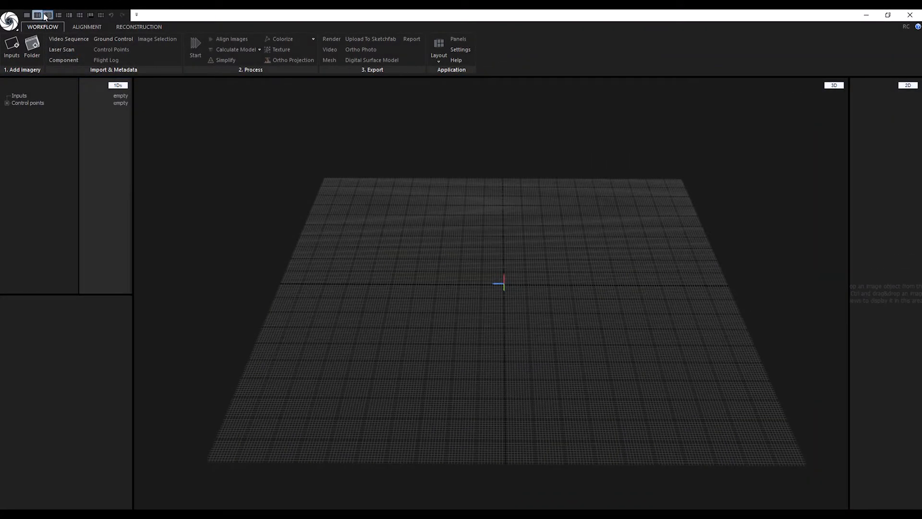
# - Switch the workspace to the project tree, 3D and 2D panel layout
pyautogui.click(69, 15)
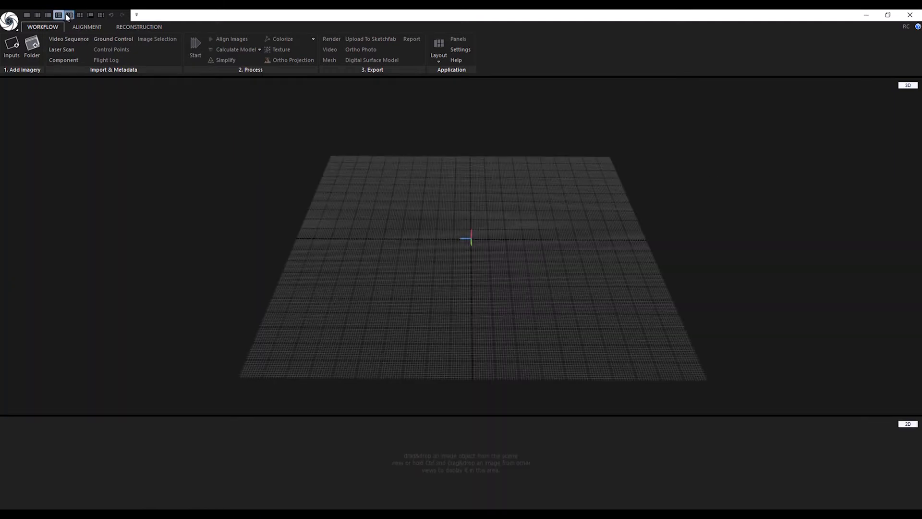
pyautogui.click(80, 15)
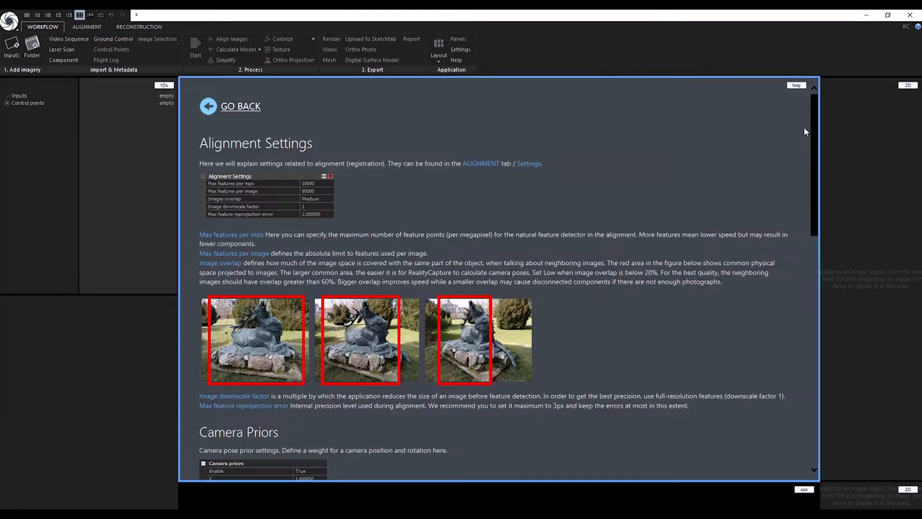
# - Search the help for 'alignment', read the Distortion Model topic, and return to the 3D scene
pyautogui.click(241, 107)
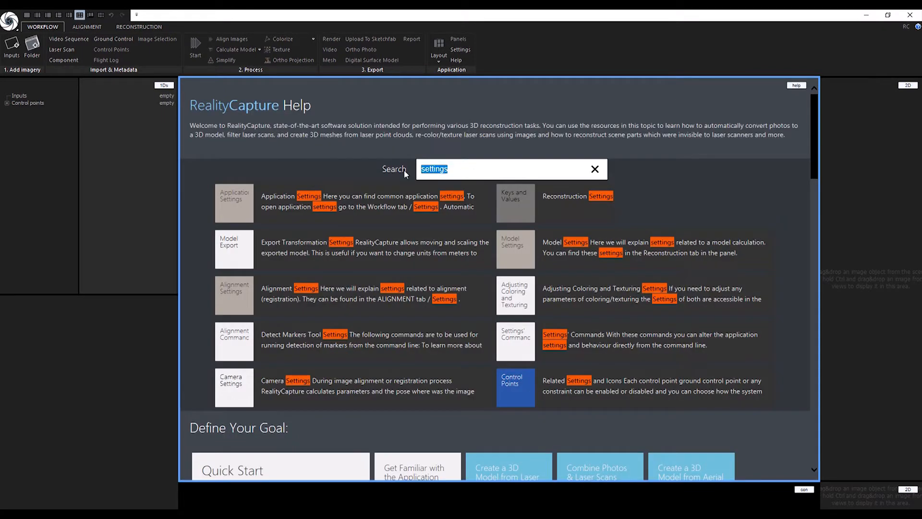
pyautogui.write('alignment')
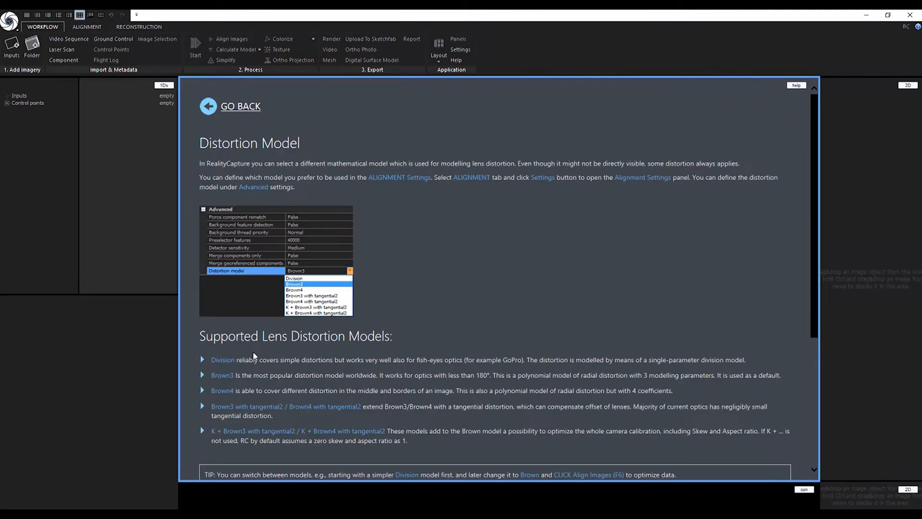
pyautogui.scroll(-3)
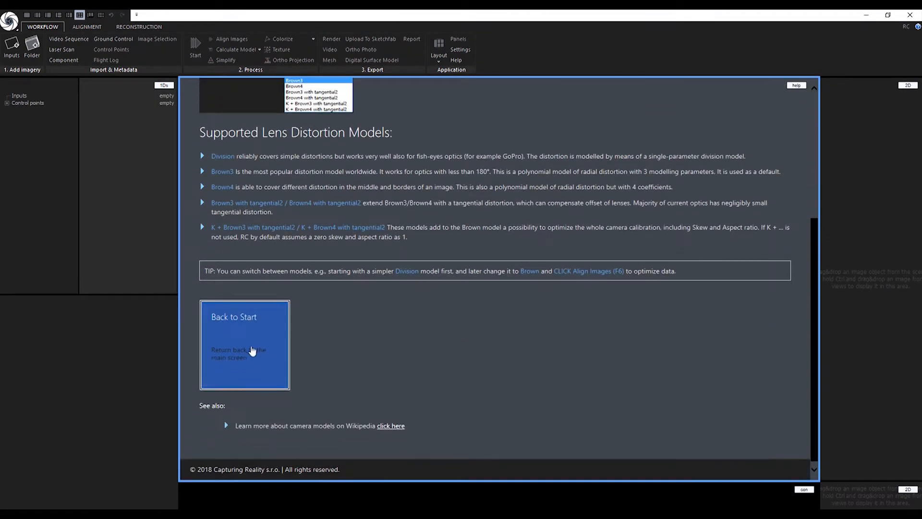
pyautogui.click(244, 344)
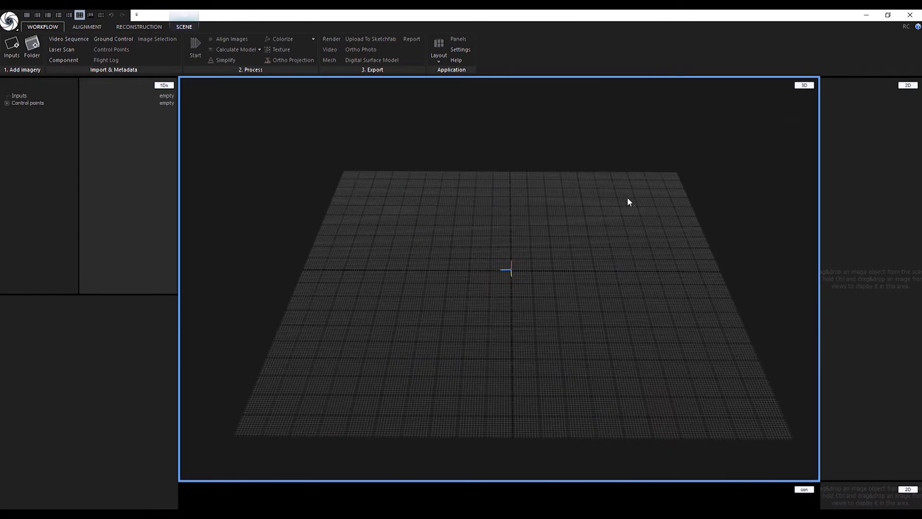
# - Select all 437 photos in Terrestrial > PEX_01 for import into the project
pyautogui.click(87, 27)
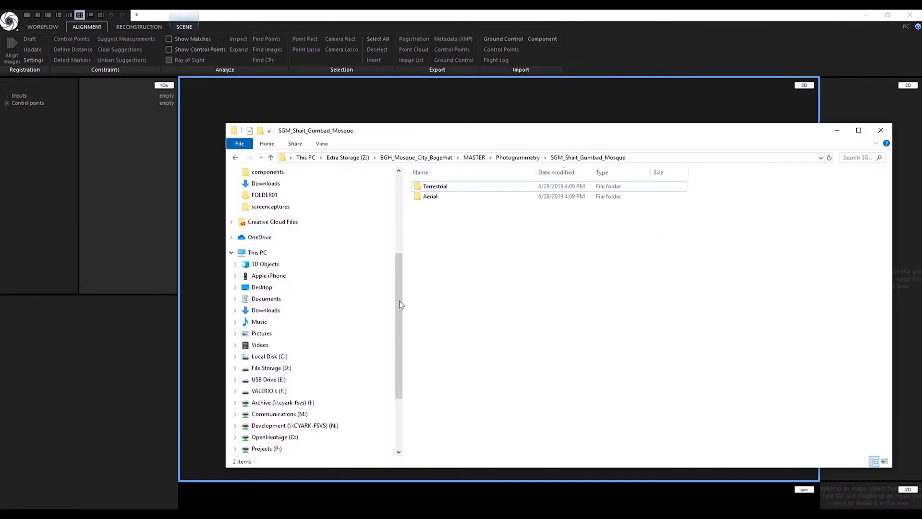
pyautogui.doubleClick(435, 185)
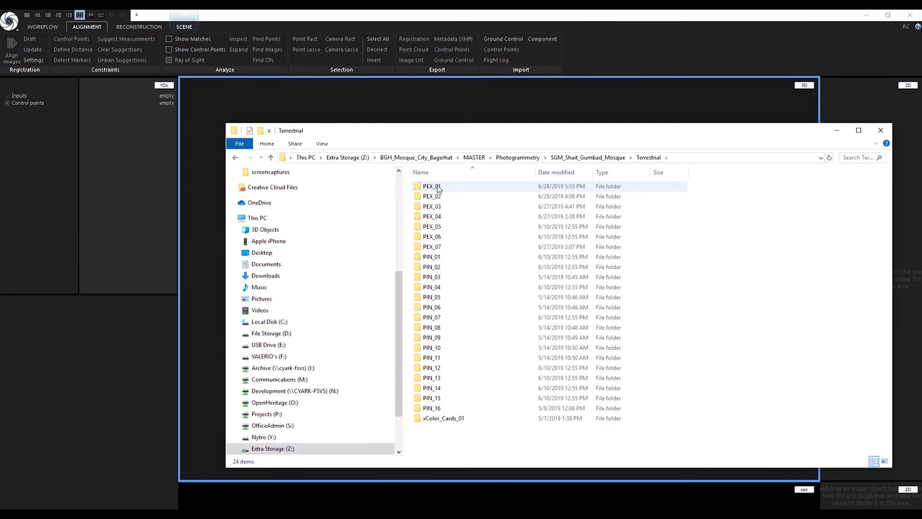
pyautogui.doubleClick(431, 185)
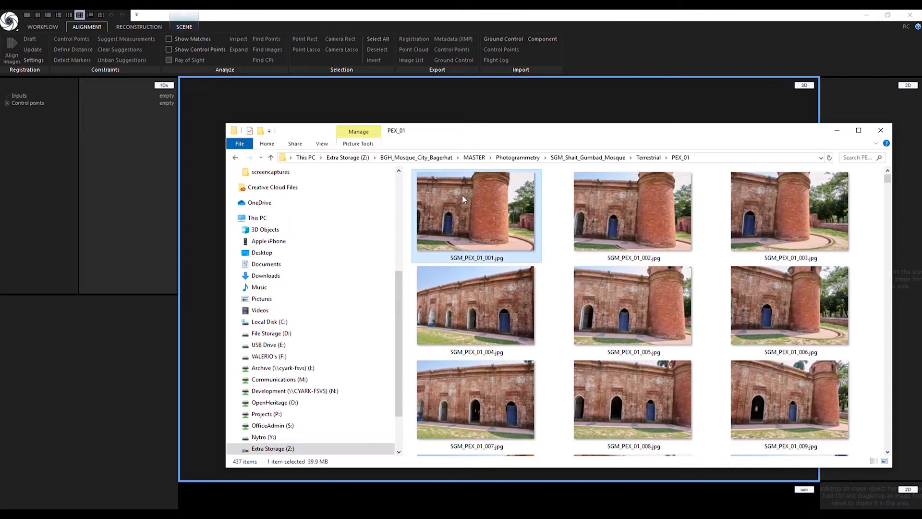
pyautogui.press('ctrl+a')
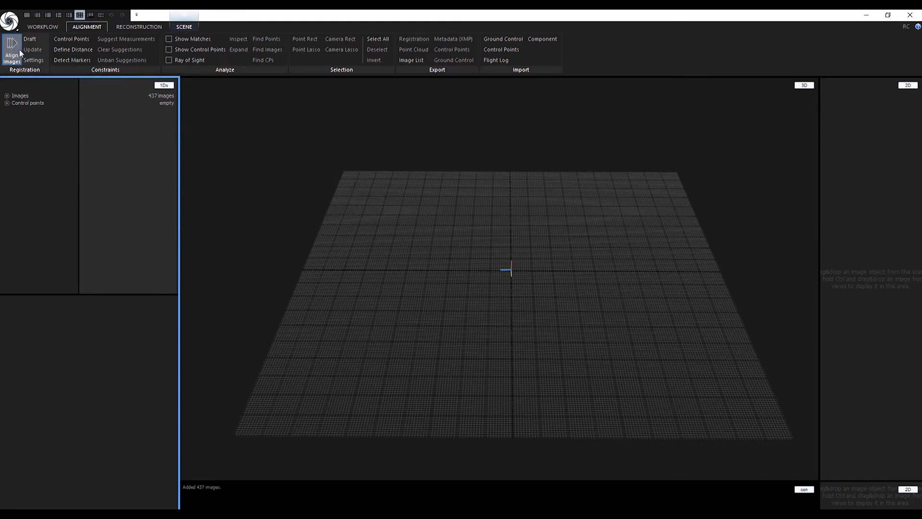
# - Align the imported images and set Merge components only to False in alignment settings
pyautogui.click(12, 52)
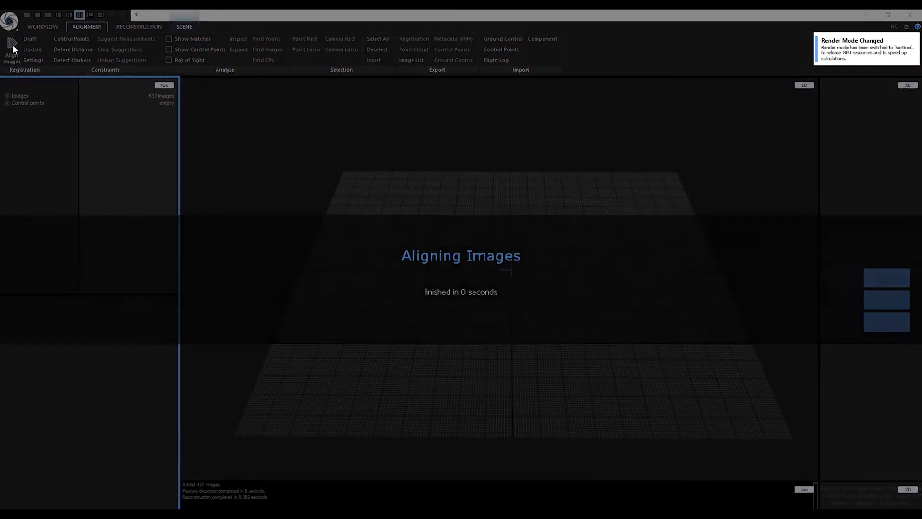
pyautogui.moveTo(34, 59)
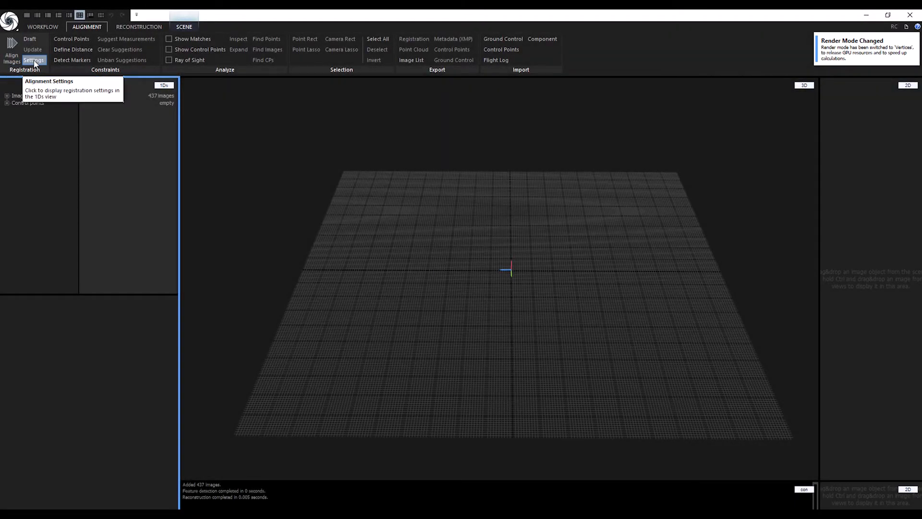
pyautogui.click(33, 60)
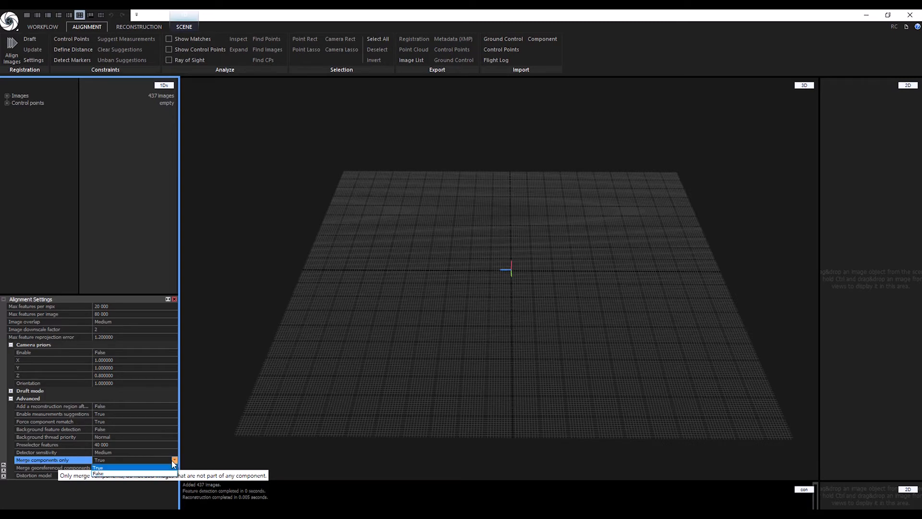
pyautogui.click(98, 474)
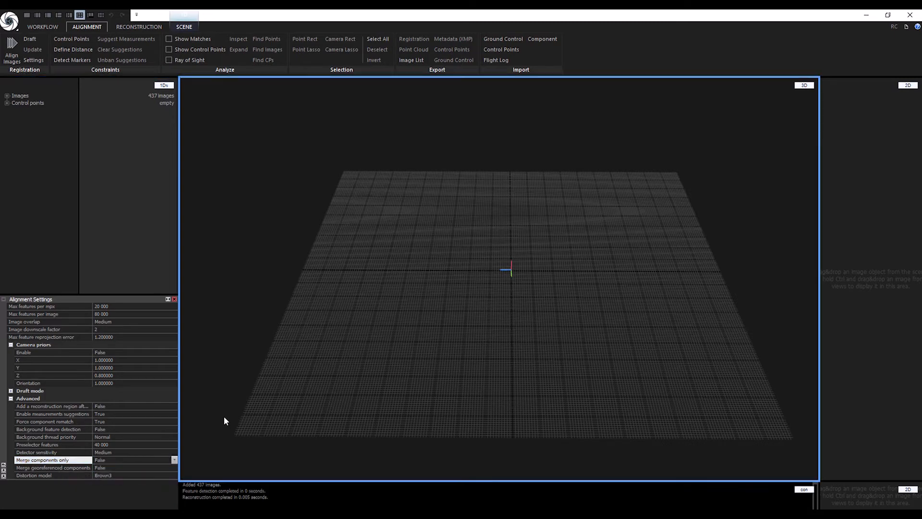
pyautogui.moveTo(86, 106)
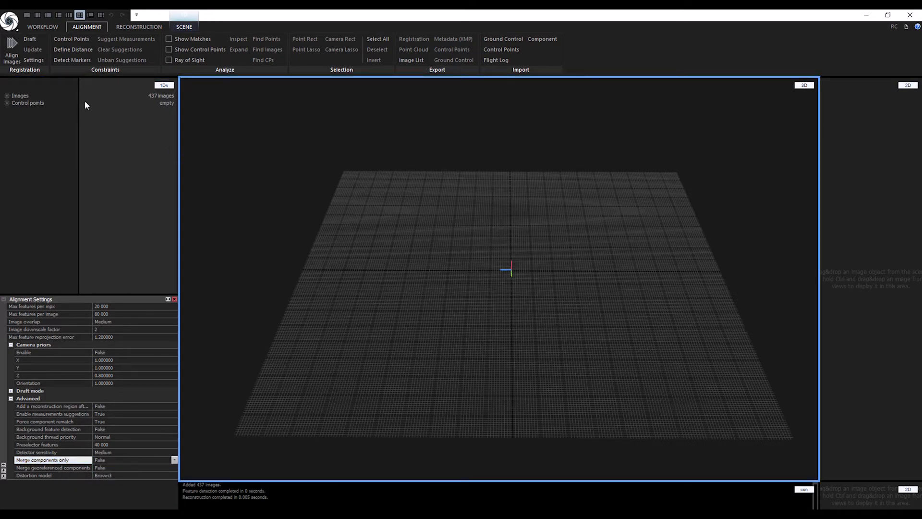
# - Realign, rename the resulting component PEX_01, and lasso-select all 437 of its cameras
pyautogui.click(11, 53)
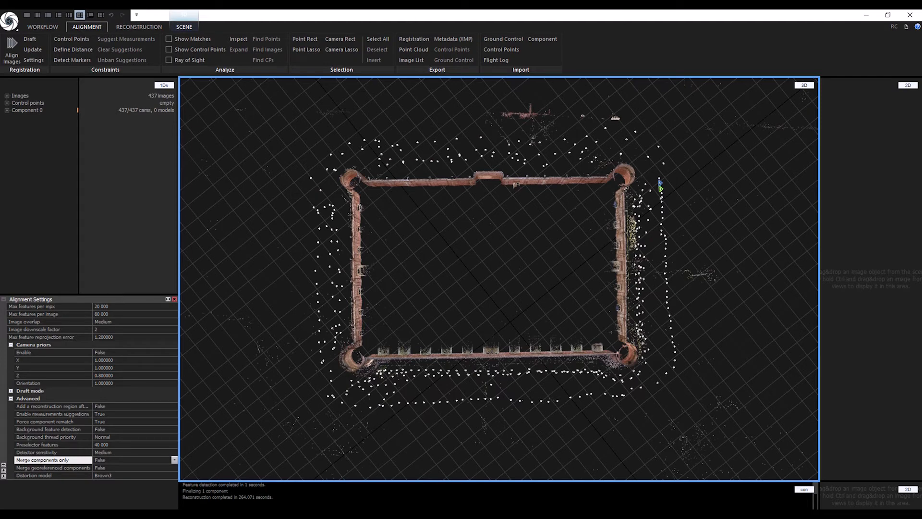
pyautogui.moveTo(764, 294)
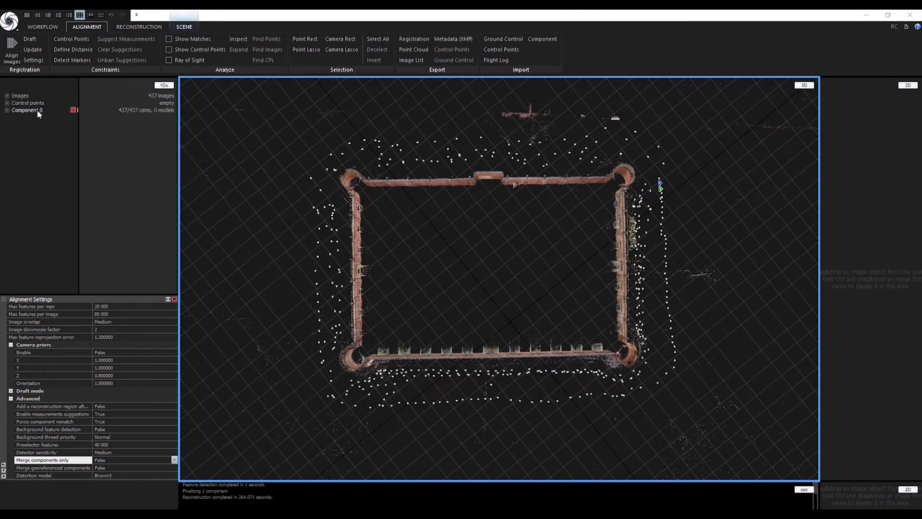
pyautogui.click(27, 109)
pyautogui.write('PEX_01')
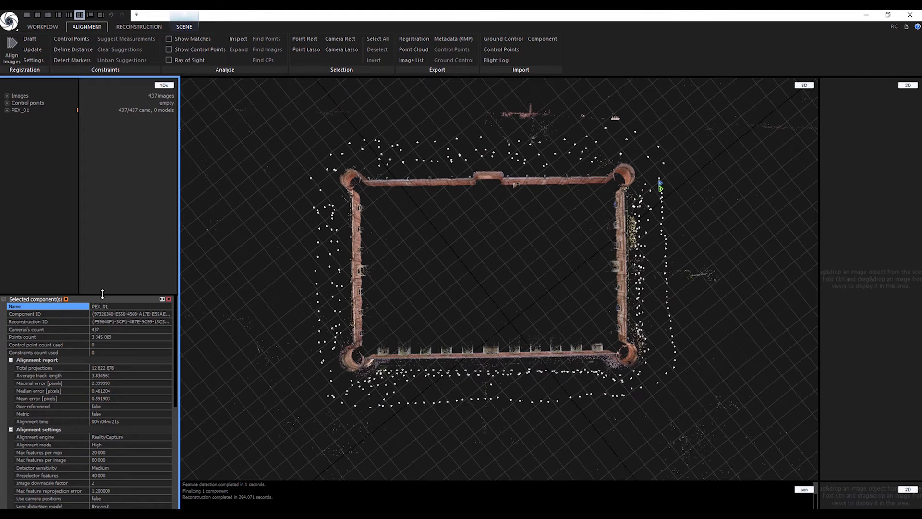
pyautogui.moveTo(311, 144)
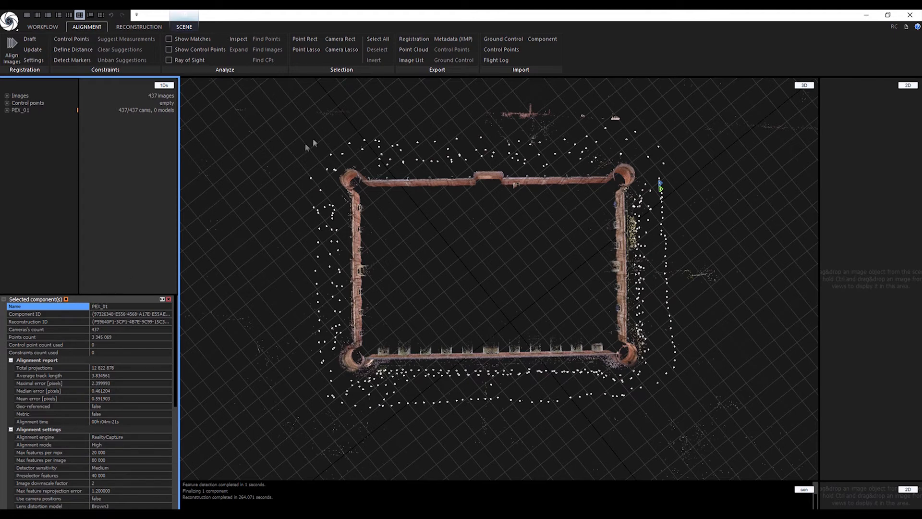
pyautogui.click(377, 39)
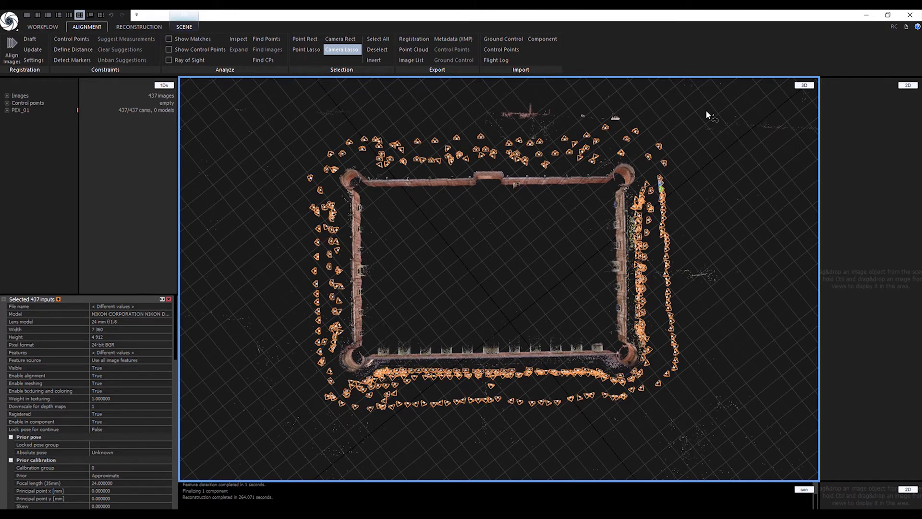
# - Disable the PEX_01 cameras with Ctrl+R and align the newly added photo sets
pyautogui.press('ctrl+r')
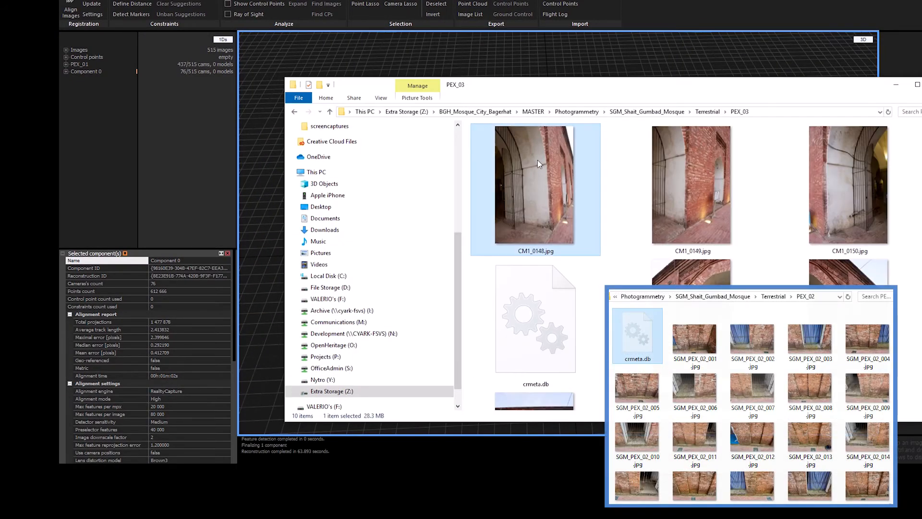
pyautogui.click(12, 49)
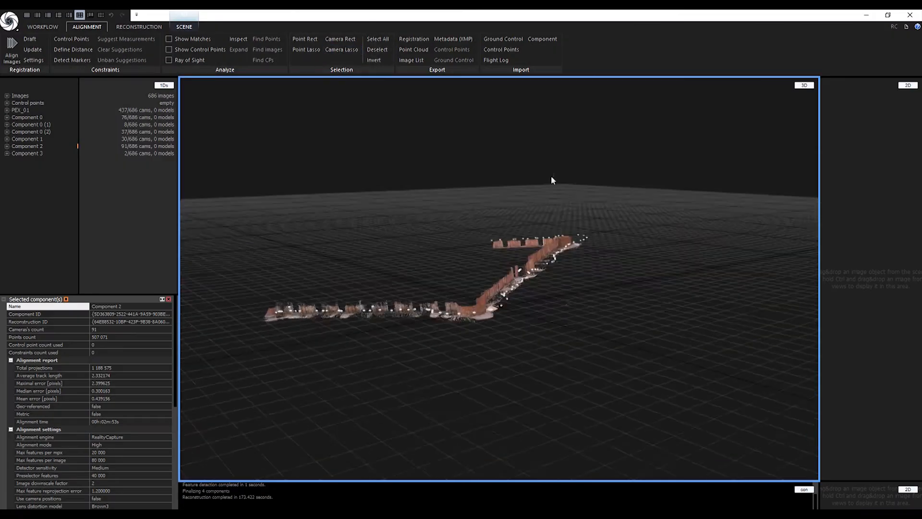
# - View a smaller component, re-enable all 686 images, and align them into one component
pyautogui.click(27, 138)
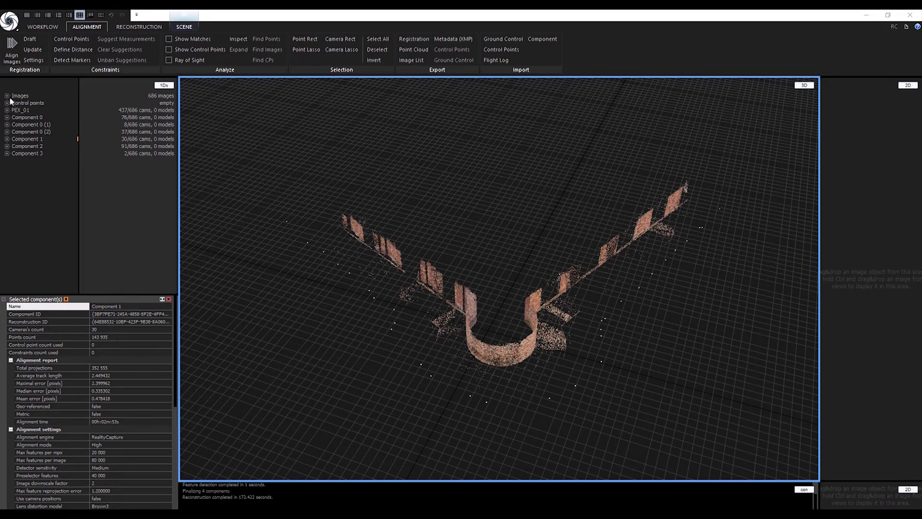
pyautogui.click(6, 95)
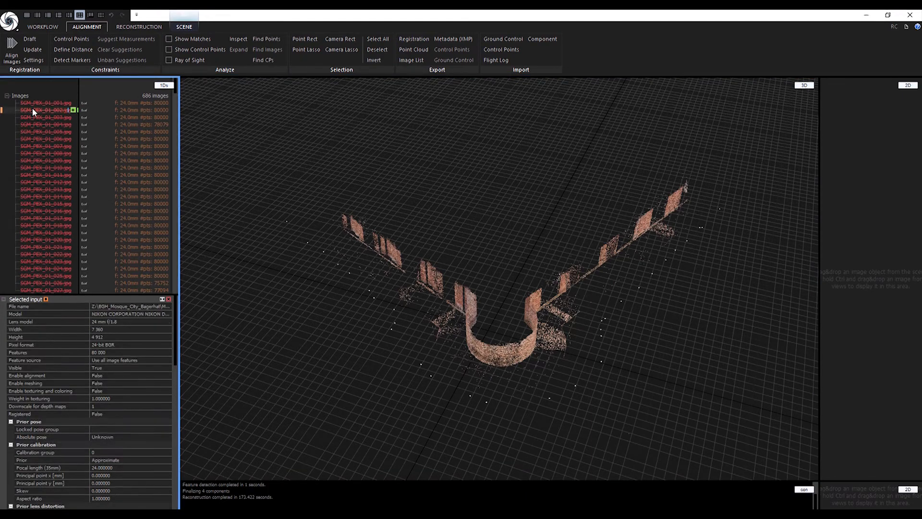
pyautogui.press('ctrl+a')
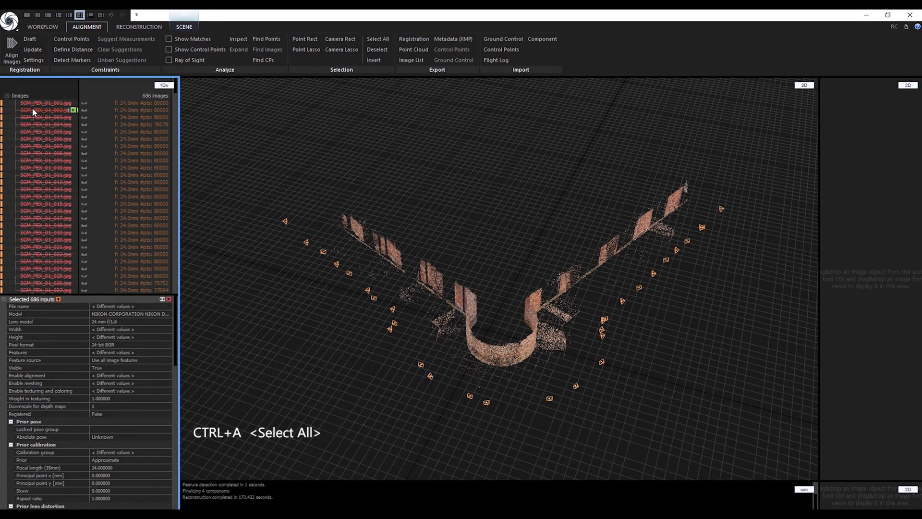
pyautogui.press('ctrl+r')
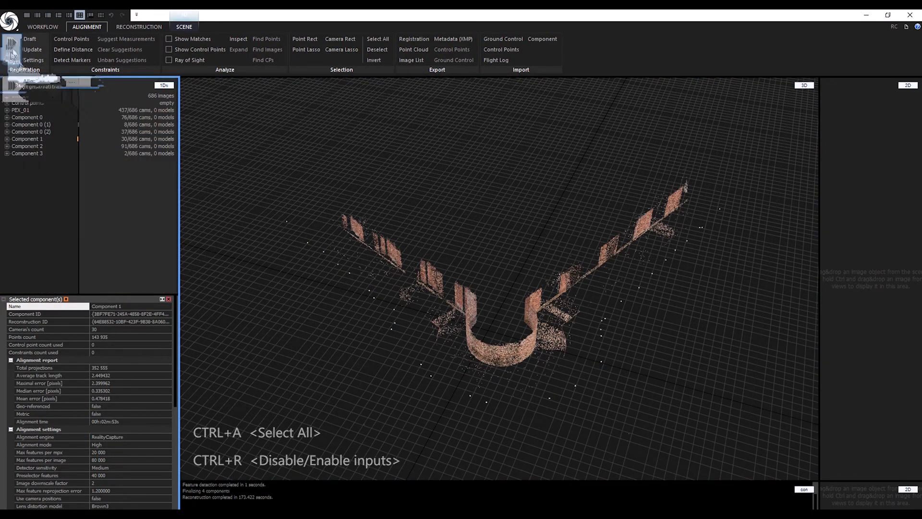
pyautogui.click(11, 49)
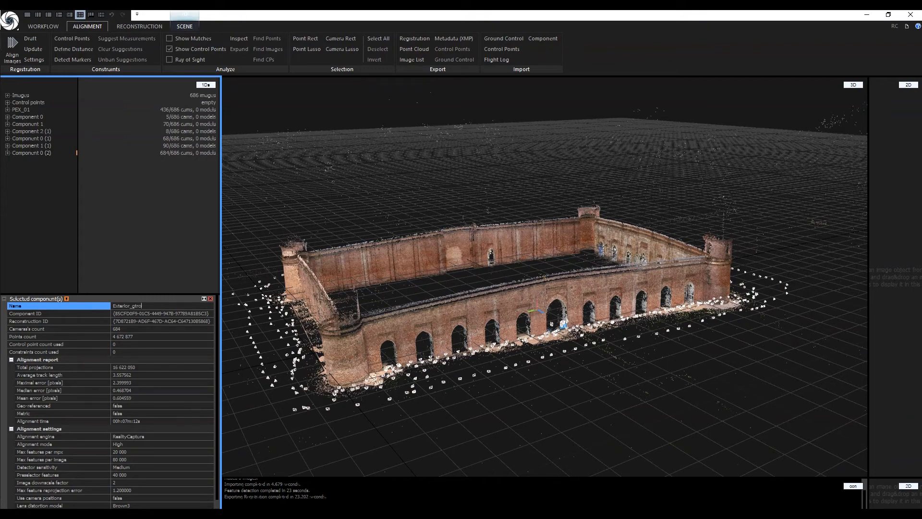
# - Name the component Exterior_ground_Master and export its registration as Exterior_ground_photogrammetry.rcalign
pyautogui.write('Exterior_ground_Master')
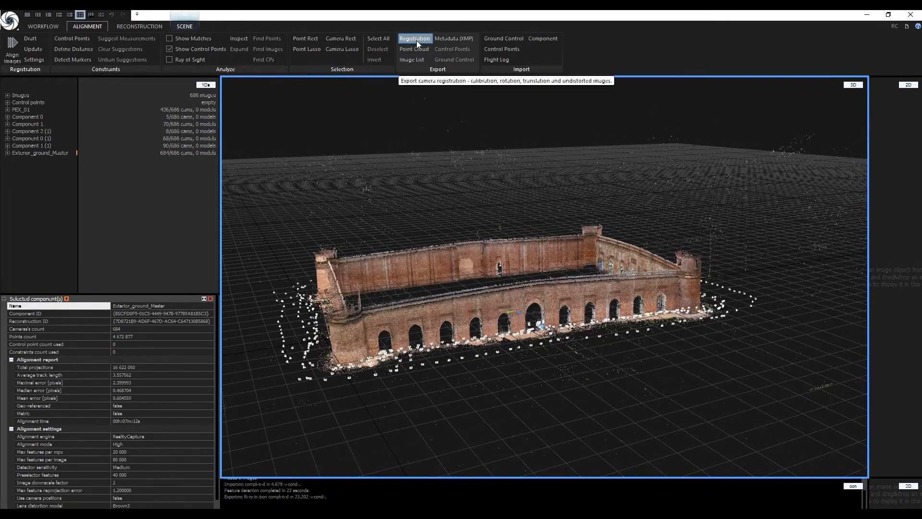
pyautogui.click(414, 39)
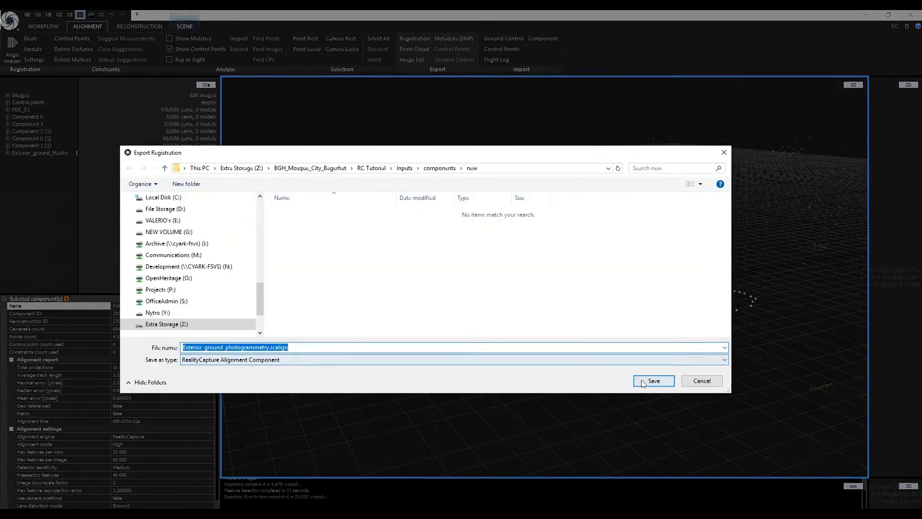
pyautogui.click(653, 380)
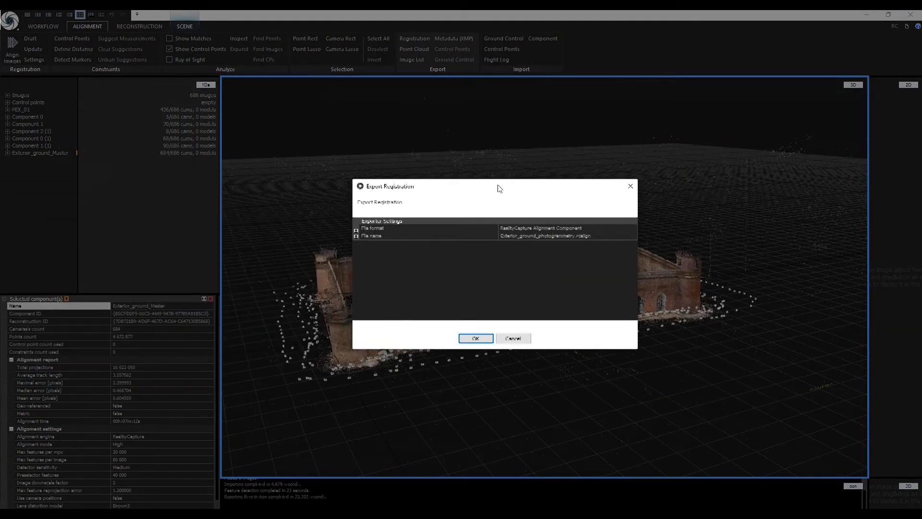
pyautogui.click(475, 338)
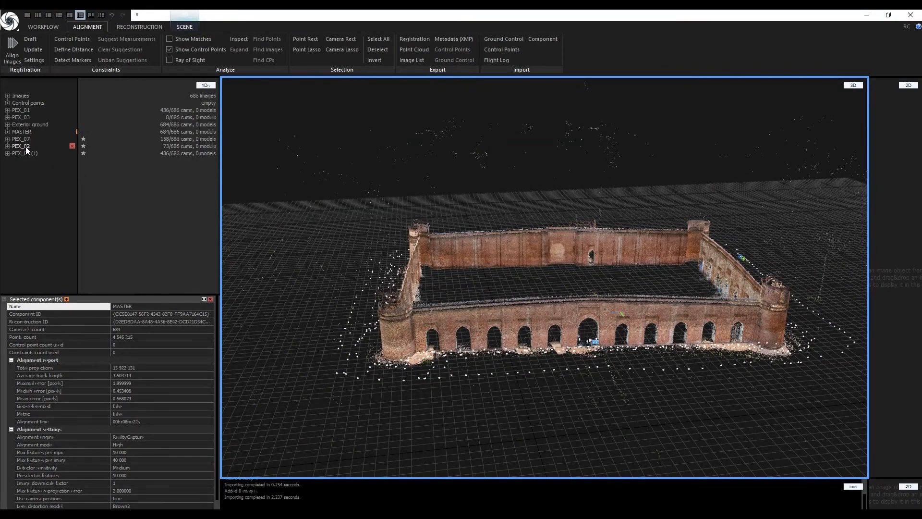
# - Cycle through PEX_02, PEX_07 and the 684-camera Exterior ground component, highlighting each one's cameras
pyautogui.click(21, 146)
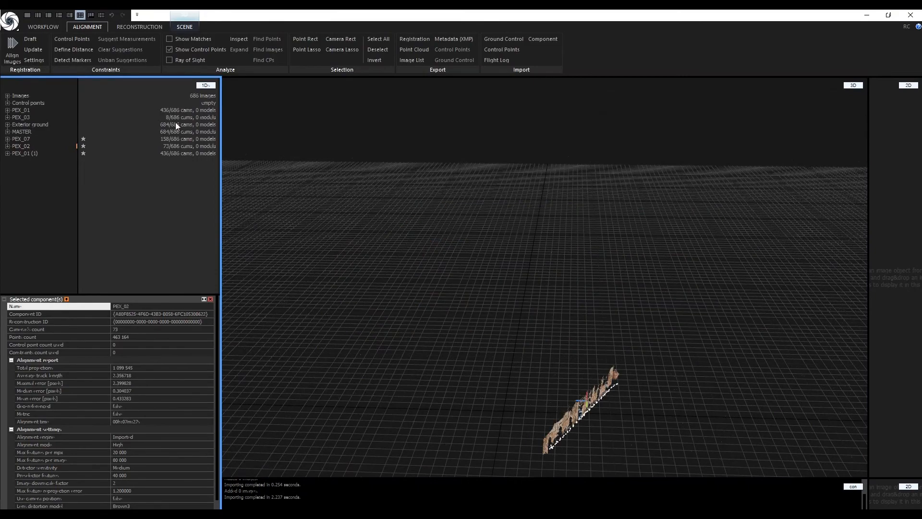
pyautogui.click(22, 132)
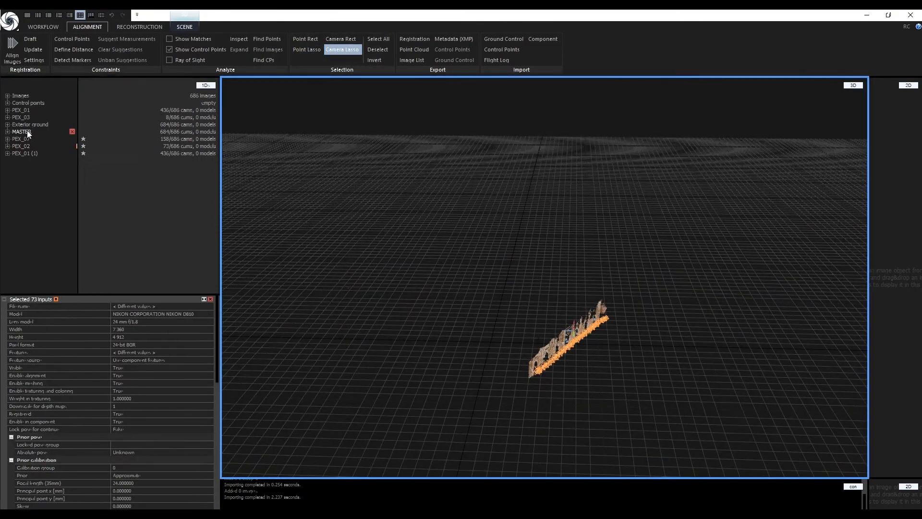
pyautogui.click(30, 123)
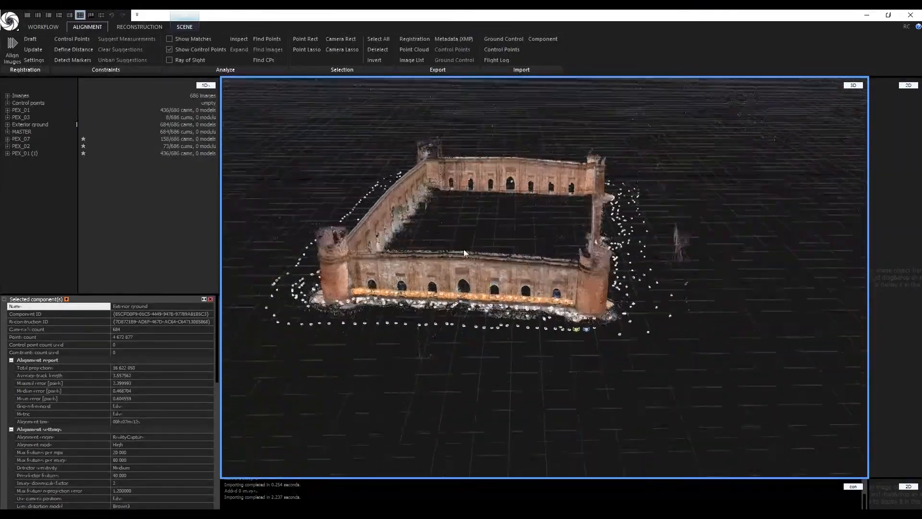
pyautogui.click(20, 139)
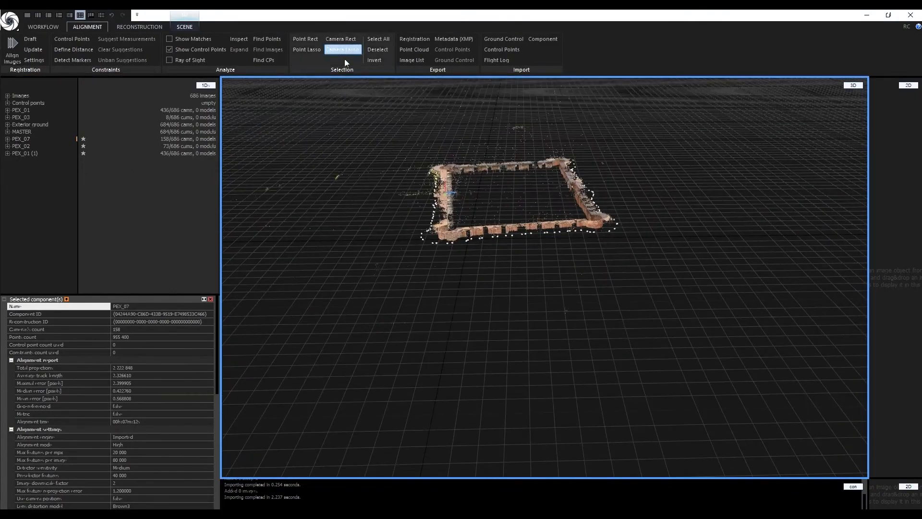
pyautogui.click(30, 124)
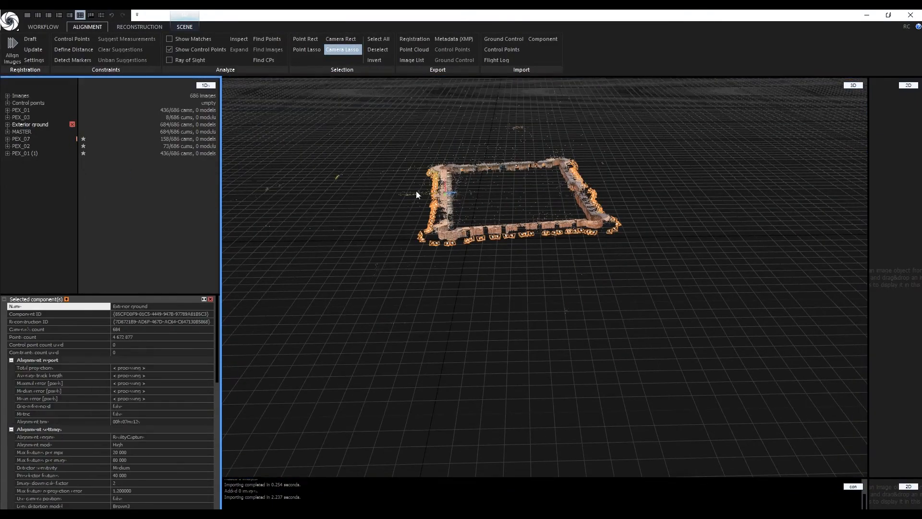